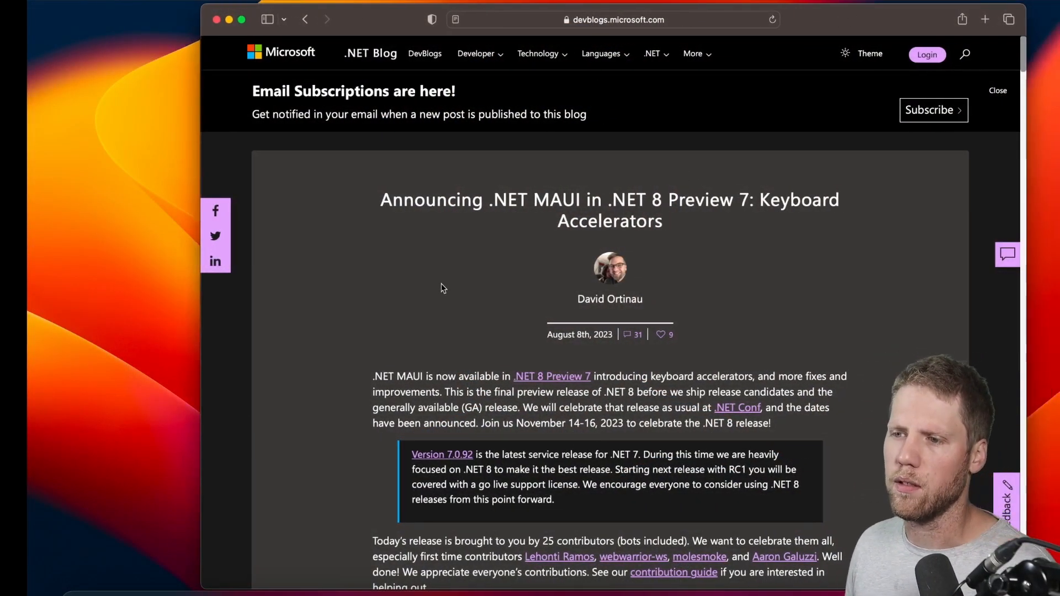
Step: Scroll the .NET MAUI Preview 7 blog post down to its How to update section
scroll("down", 3)
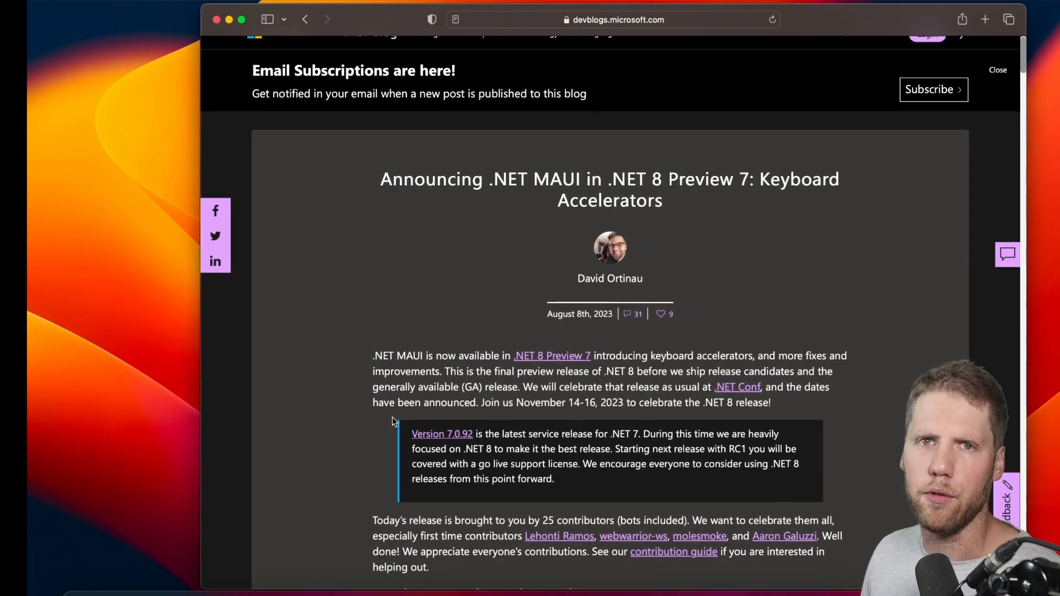
scroll("down", 3)
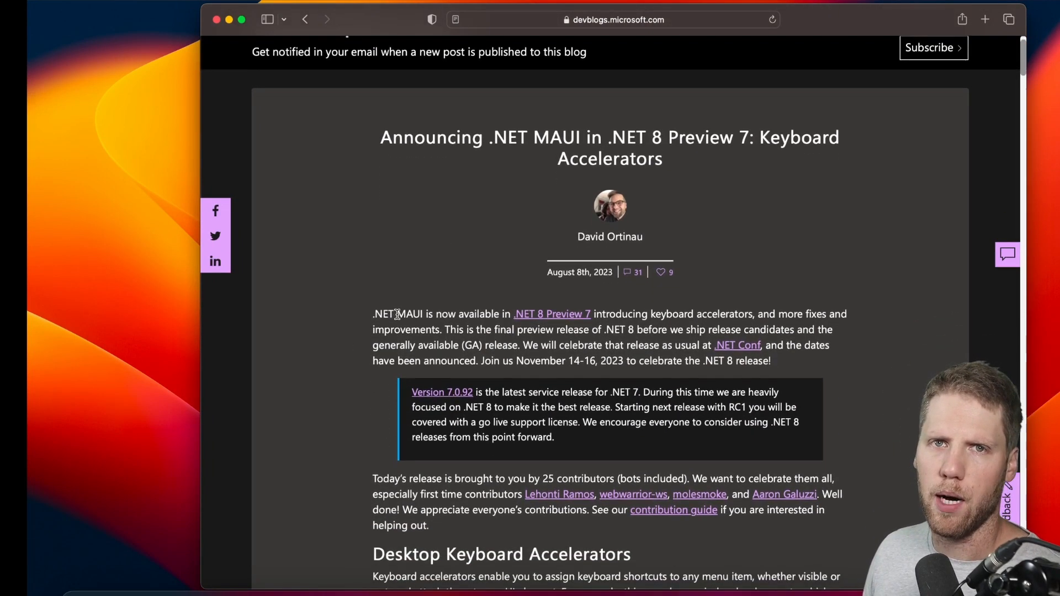
scroll("down", 3)
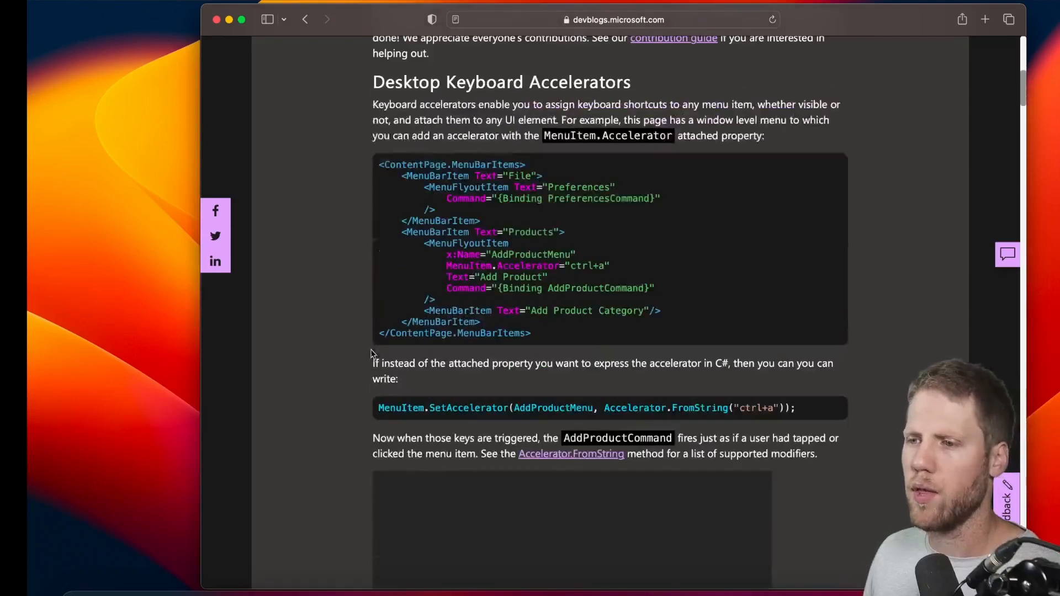
scroll("down", 3)
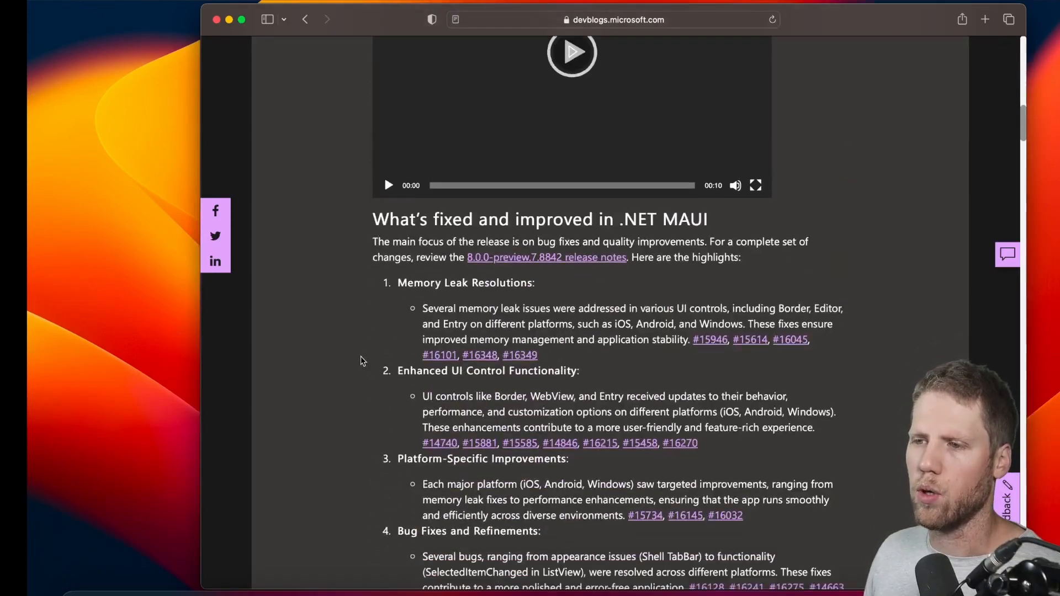
scroll("down", 3)
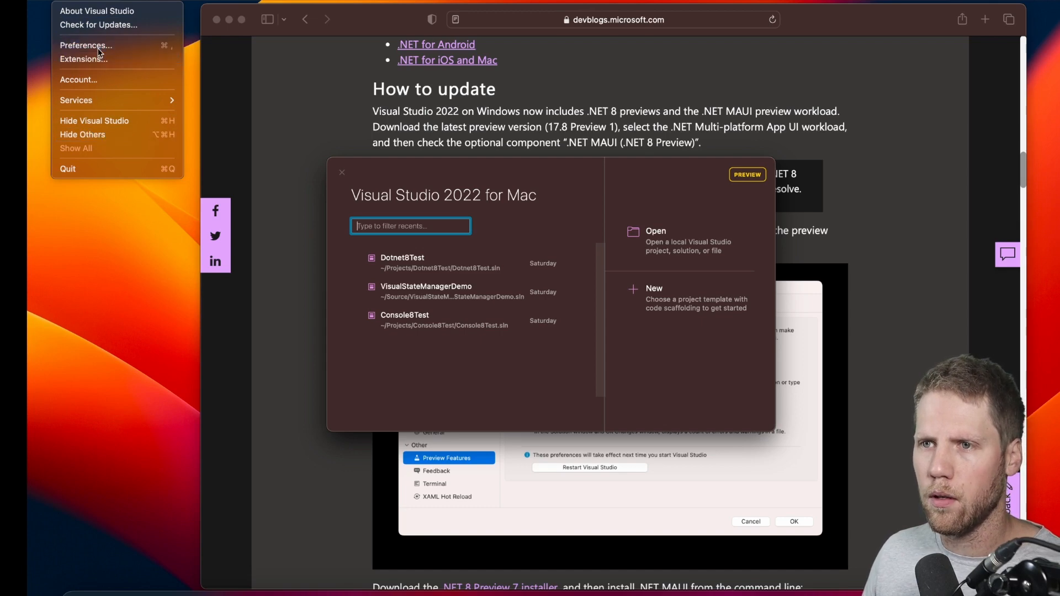
left_click(86, 46)
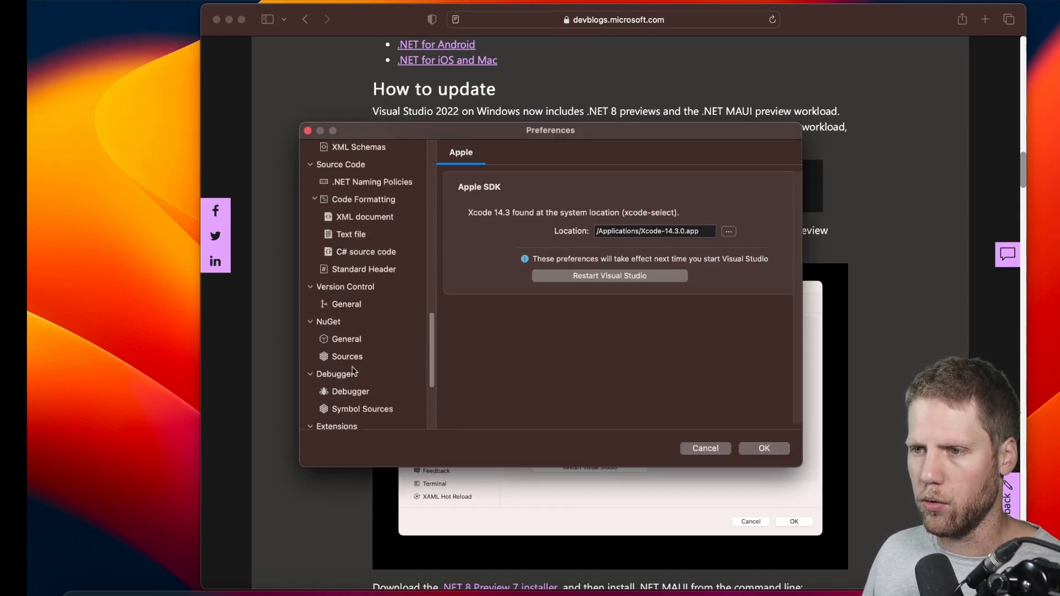
scroll("down", 3)
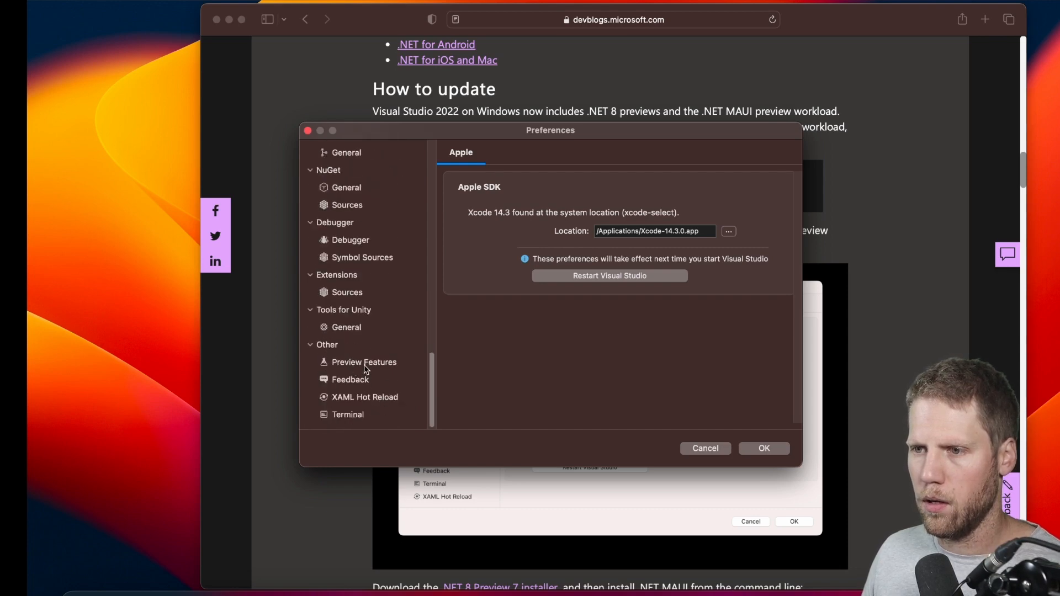
left_click(363, 361)
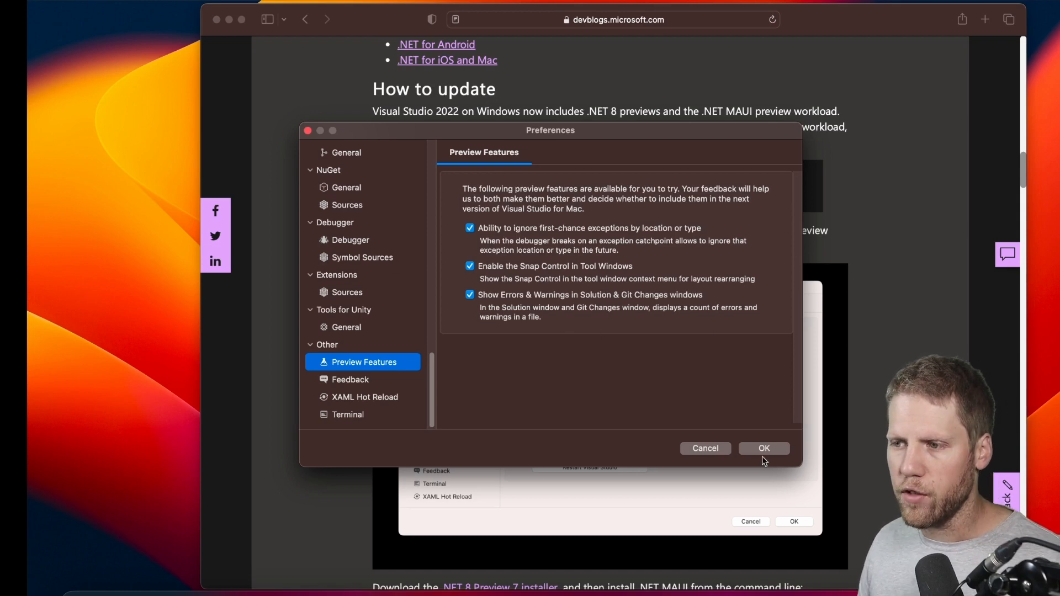
mouse_move(647, 408)
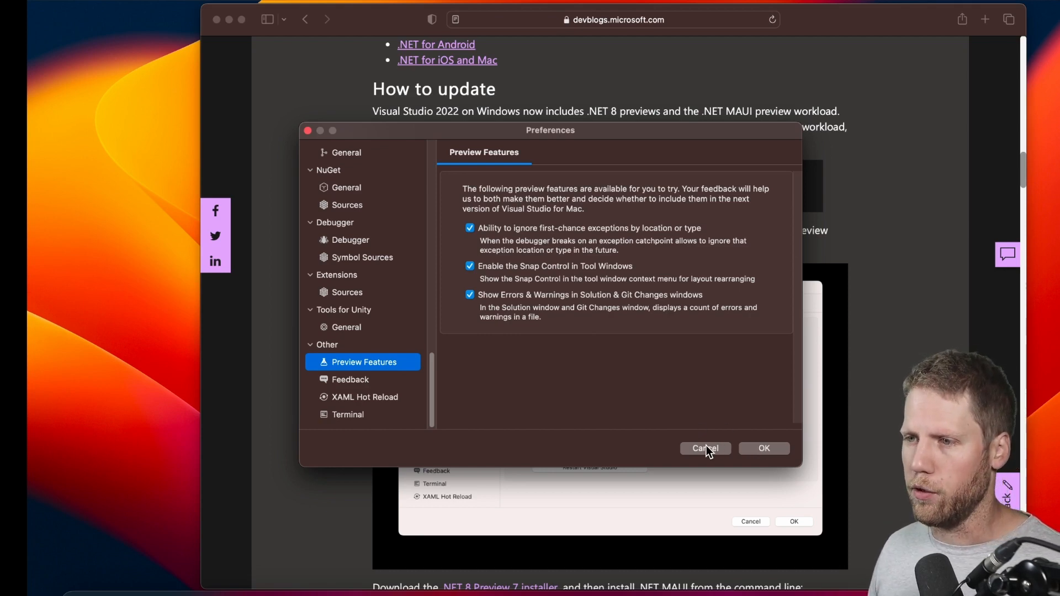
left_click(704, 449)
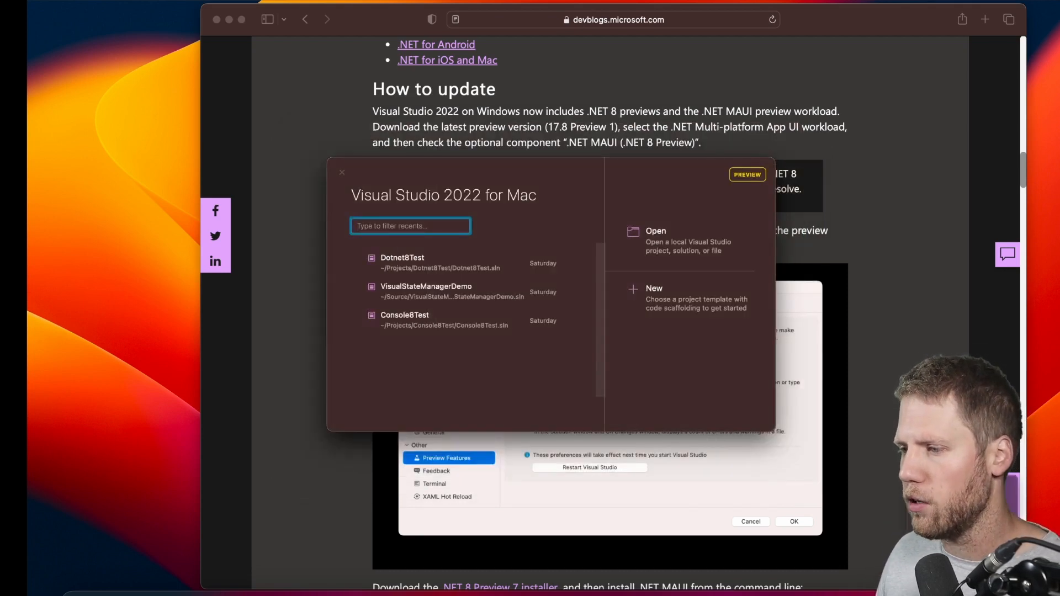
Step: Dismiss the Visual Studio start window and show dotnet.microsoft.com in Safari
left_click(341, 172)
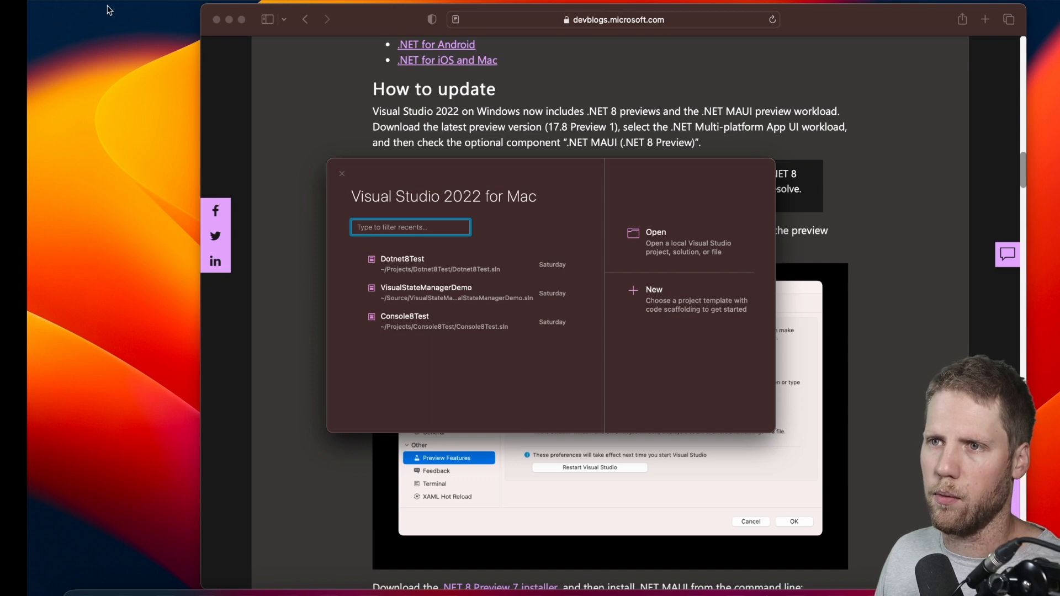
left_click(97, 5)
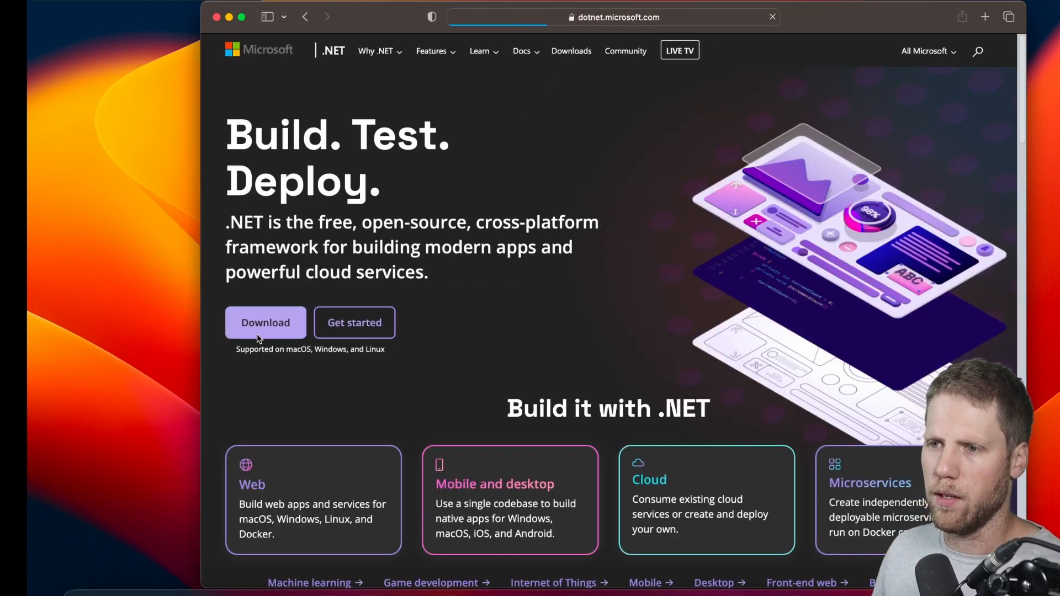
Step: Visit the .NET download page and follow the Get .NET 8 Preview banner link
left_click(265, 323)
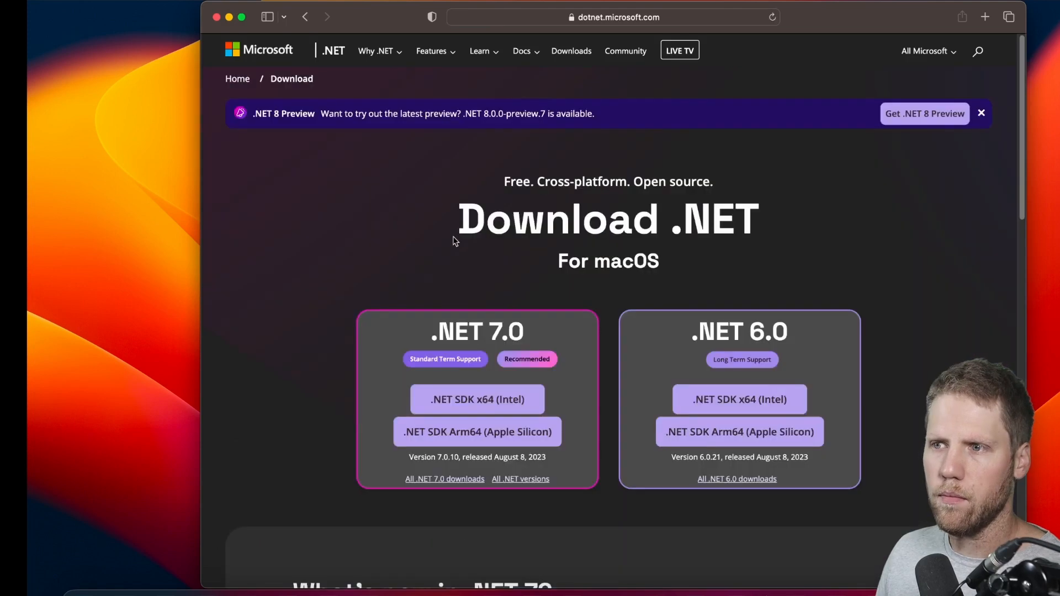
mouse_move(924, 114)
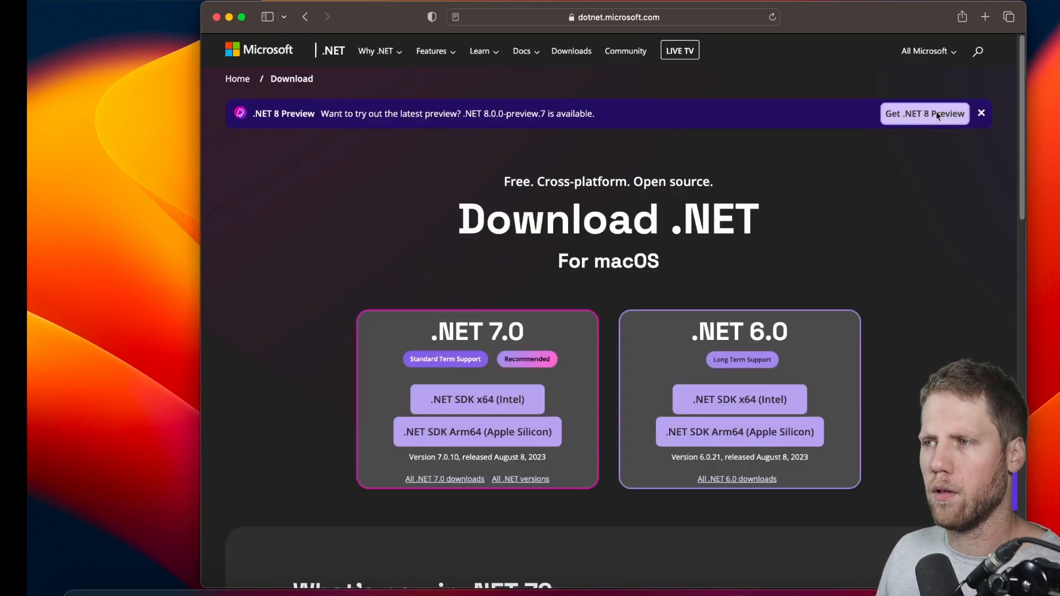
left_click(924, 113)
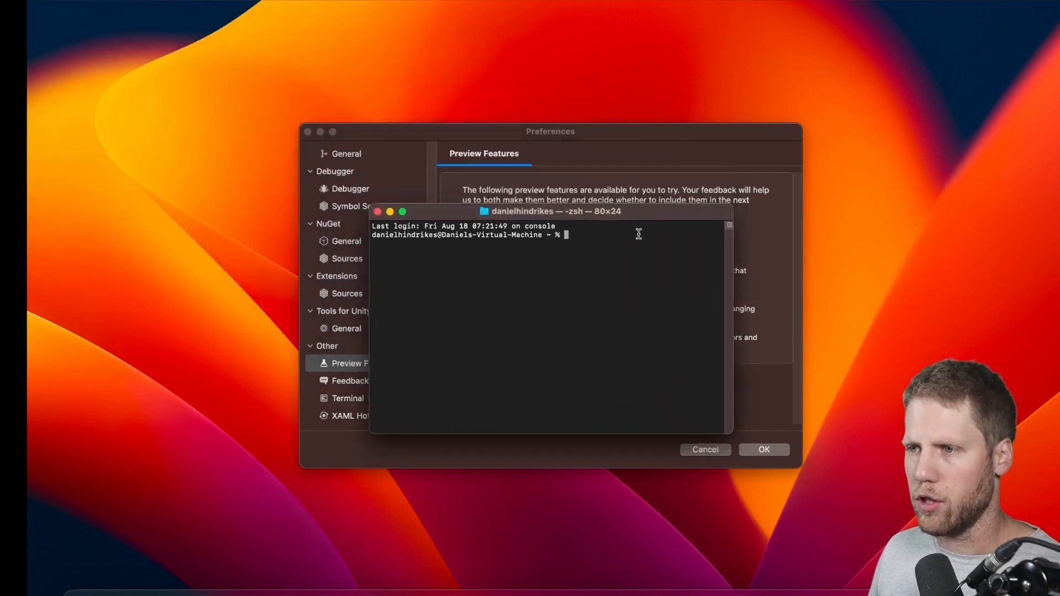
Step: Confirm SDK 8.0.100-preview.7 with dotnet --version and run sudo dotnet workload install maui
type("dotnet --version")
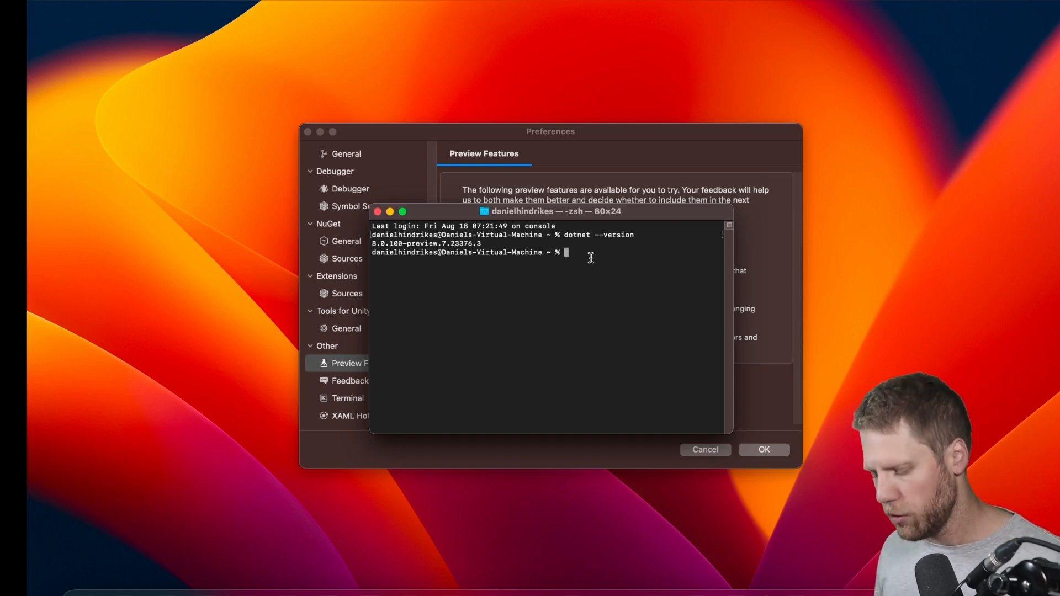
type("sudo dotnet")
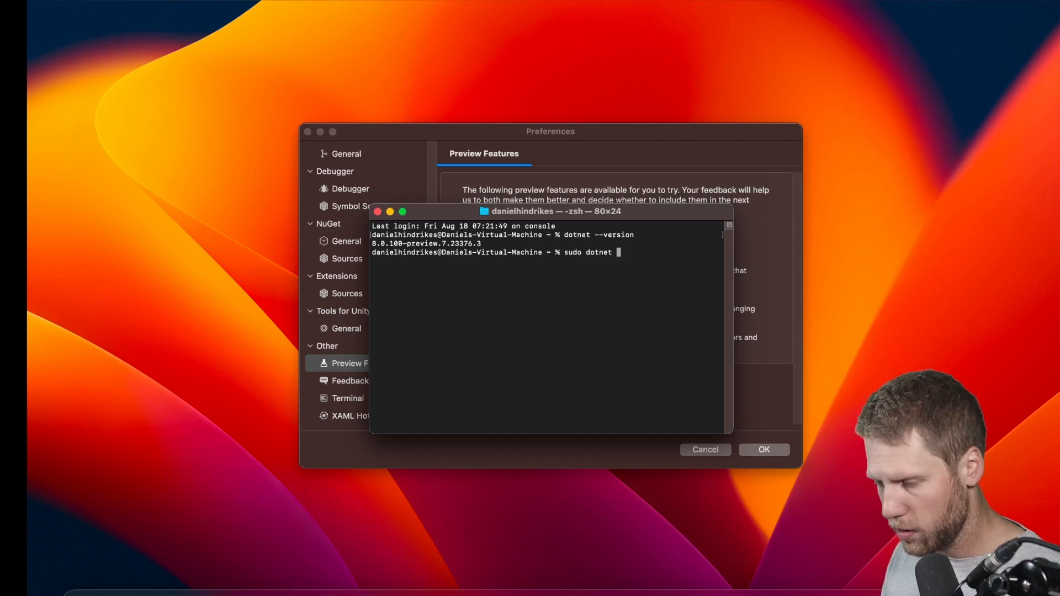
type("workload install")
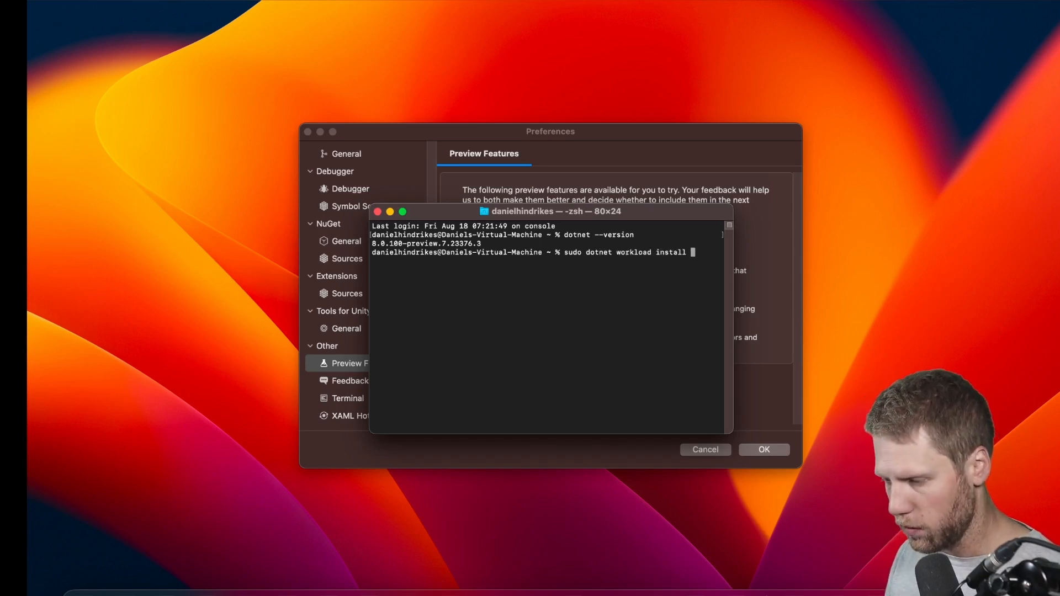
type("maui")
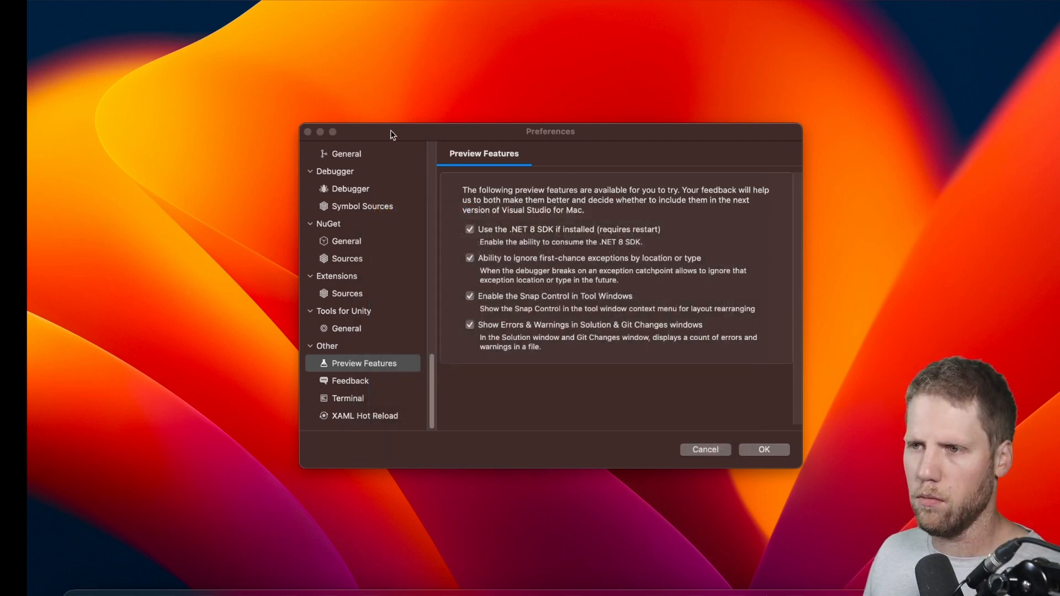
mouse_move(791, 443)
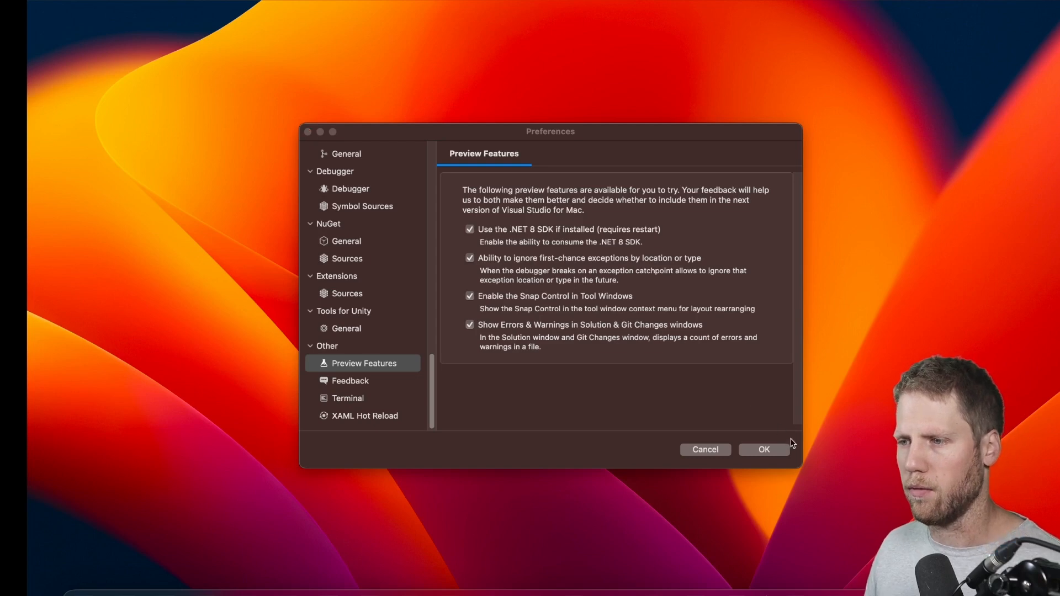
Step: Confirm preview preferences, then create the Net8Demo .NET MAUI App targeting .NET 8.0
left_click(763, 449)
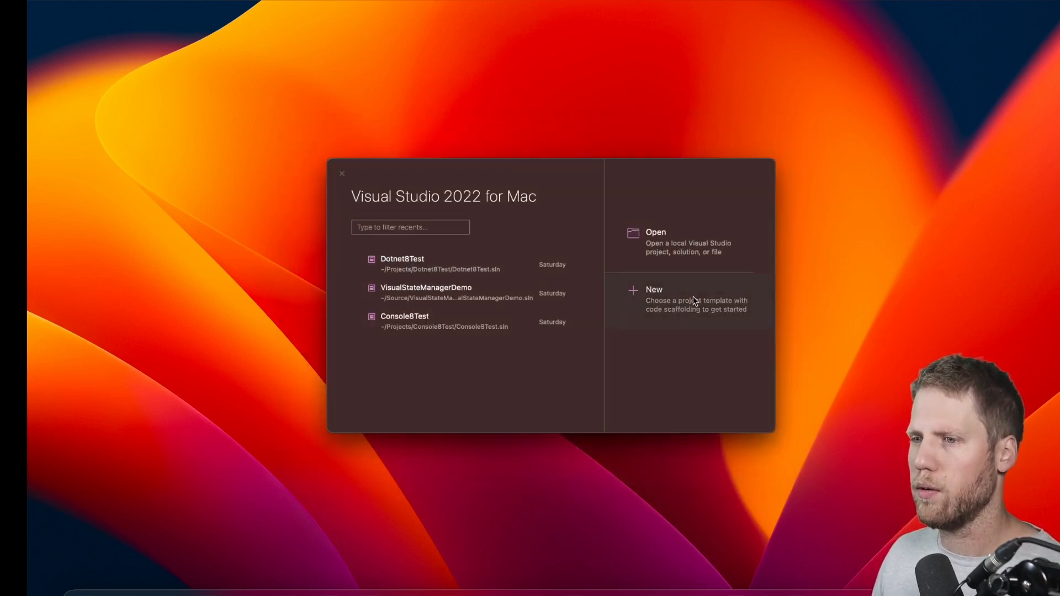
left_click(654, 298)
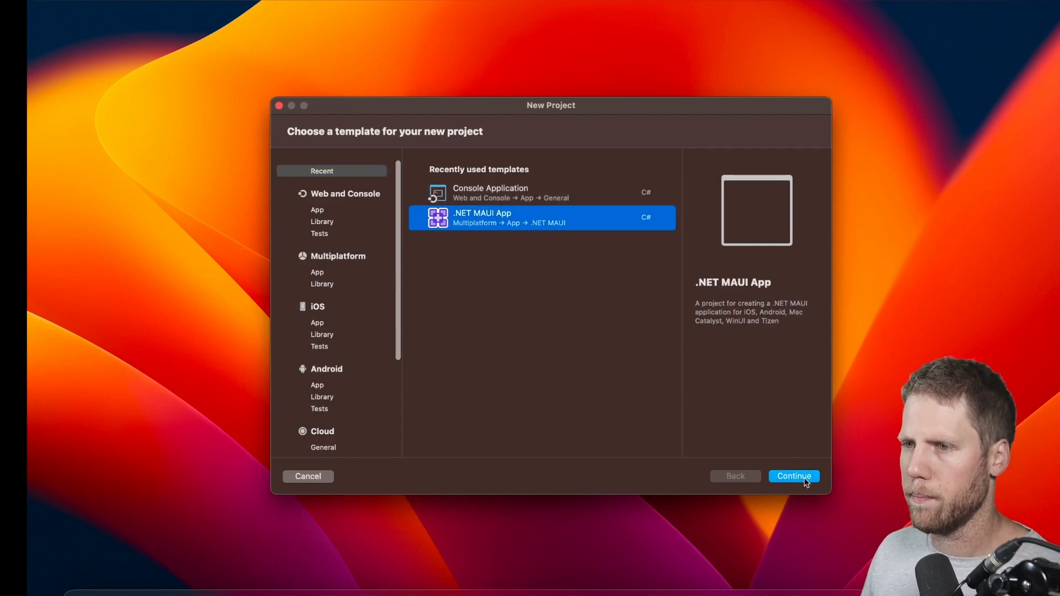
left_click(793, 476)
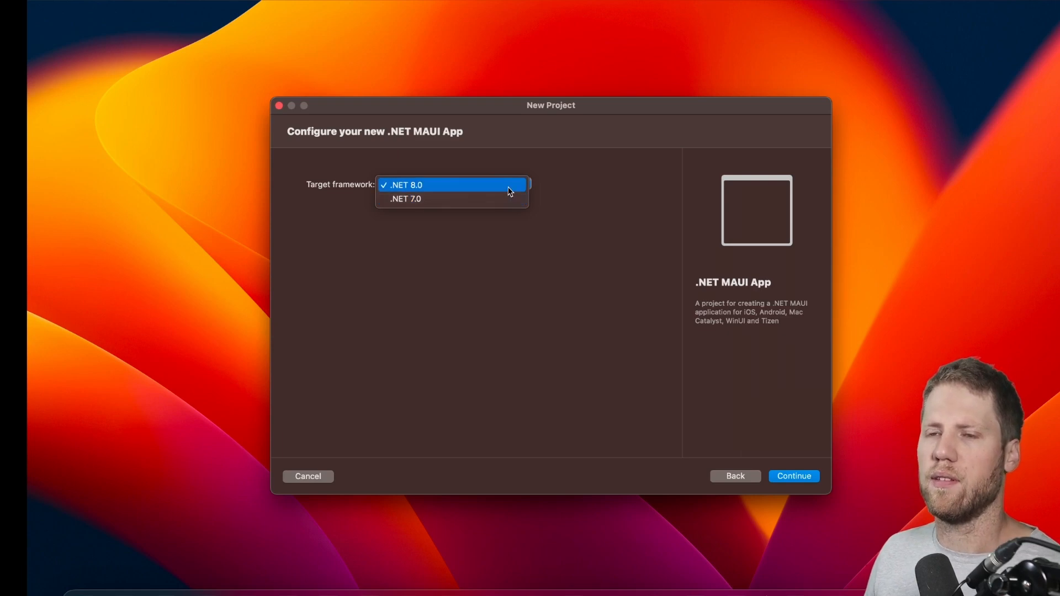
mouse_move(452, 199)
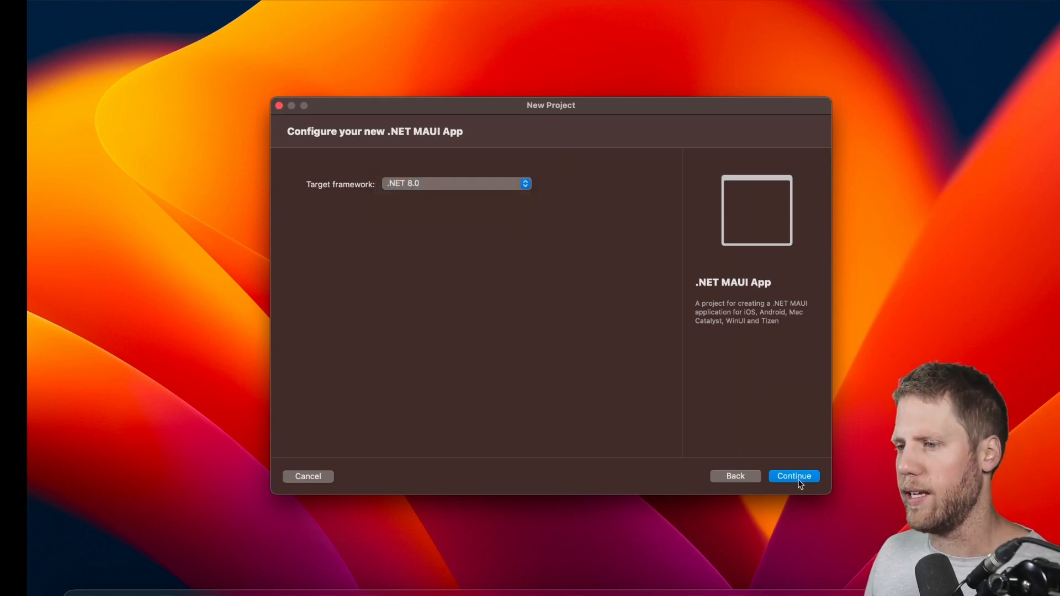
left_click(793, 476)
type("Net8Demo")
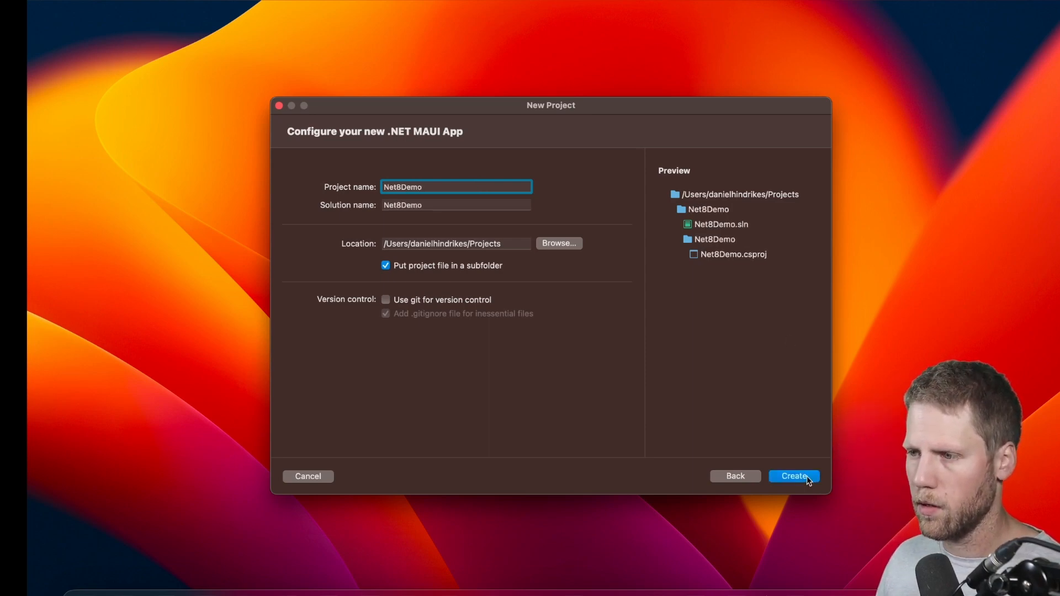
left_click(793, 475)
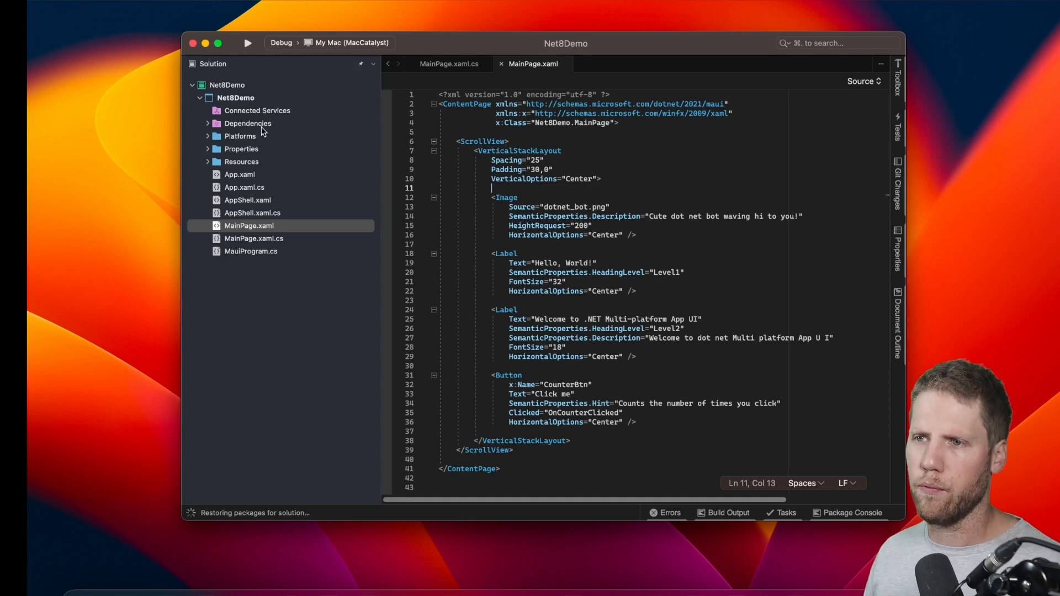
Step: Open Net8Demo.csproj via Edit Project File and inspect its Maui PackageReference entries
right_click(226, 85)
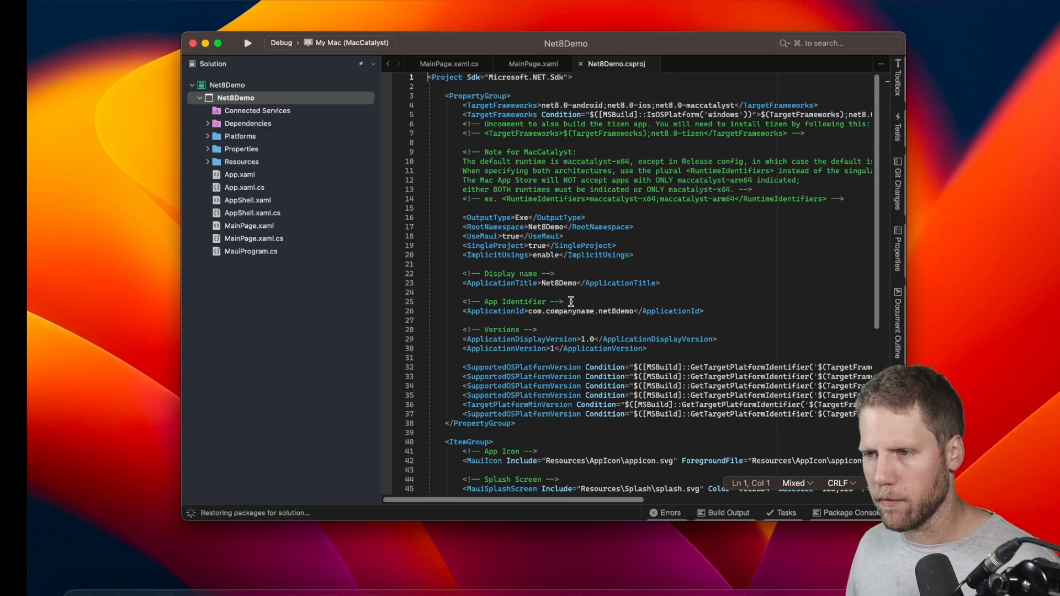
scroll("down", 3)
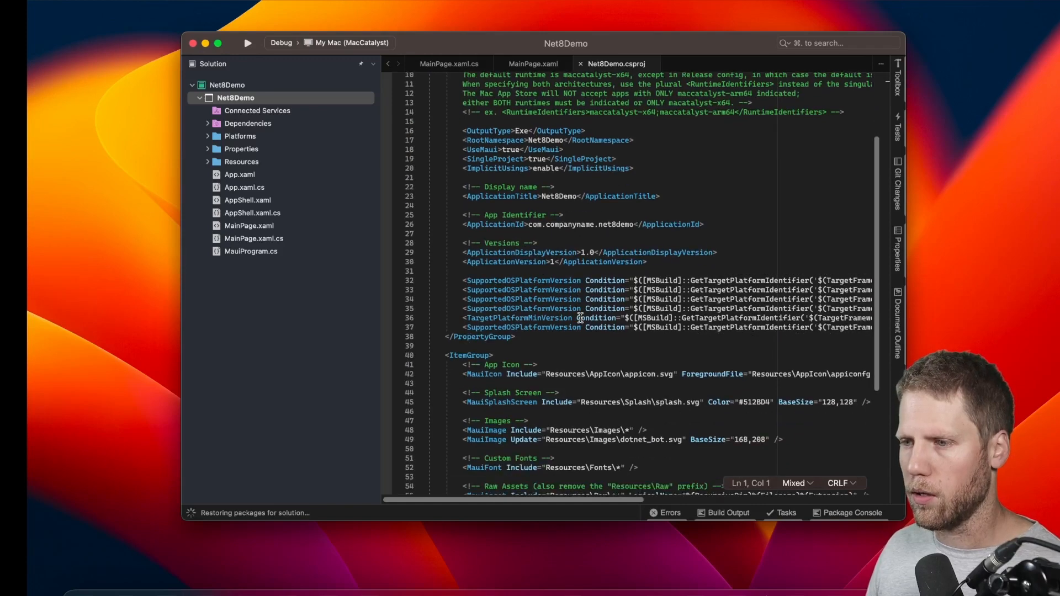
scroll("down", 3)
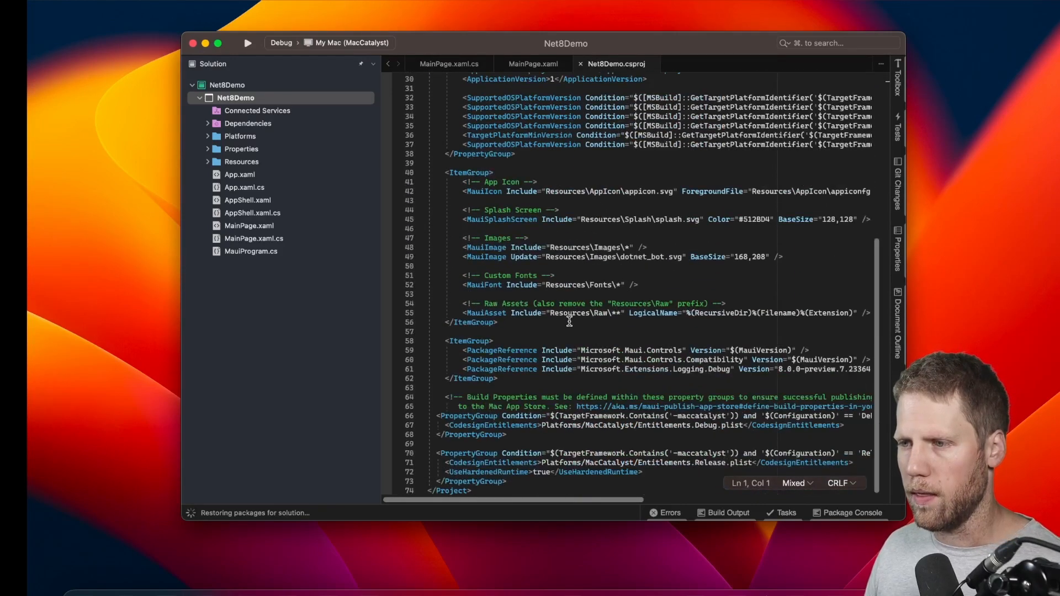
scroll("down", 3)
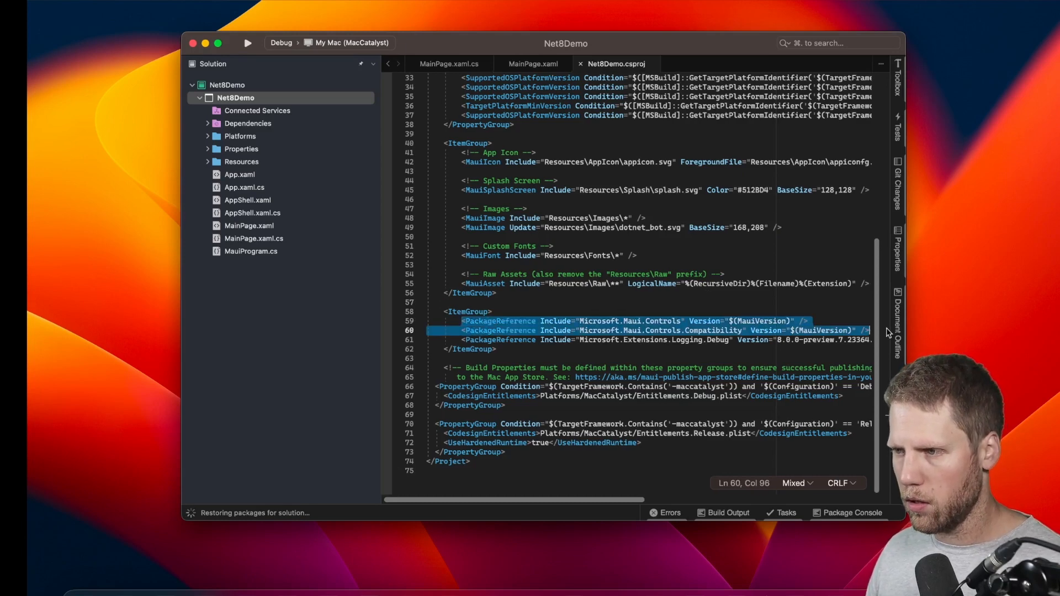
key("Delete")
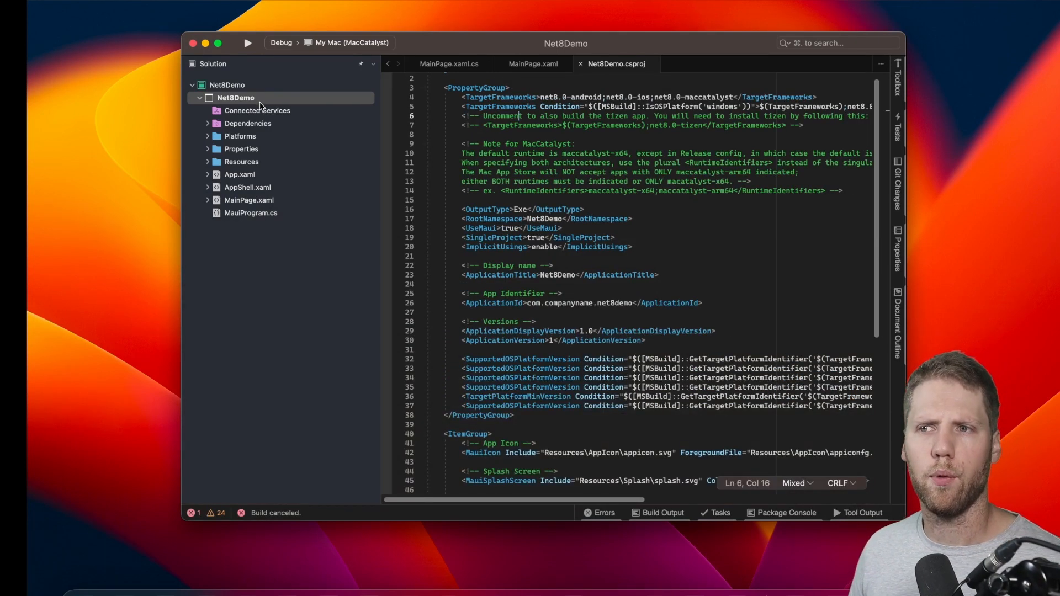
Step: Build Net8Demo and select the SkipValidateMauiImplicitPackageReferences suggestion in Build Output
right_click(235, 97)
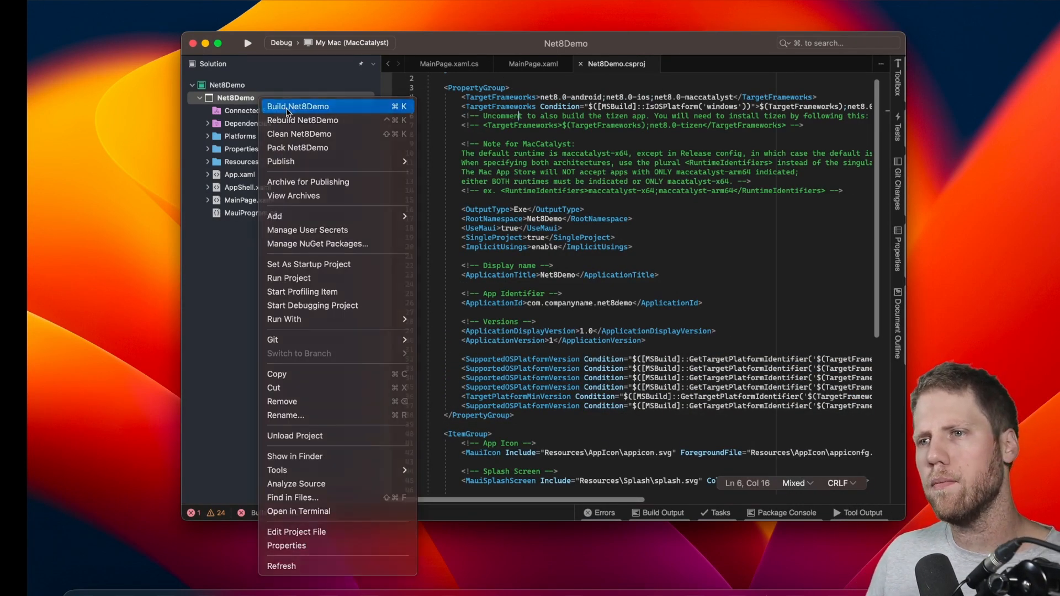
left_click(298, 106)
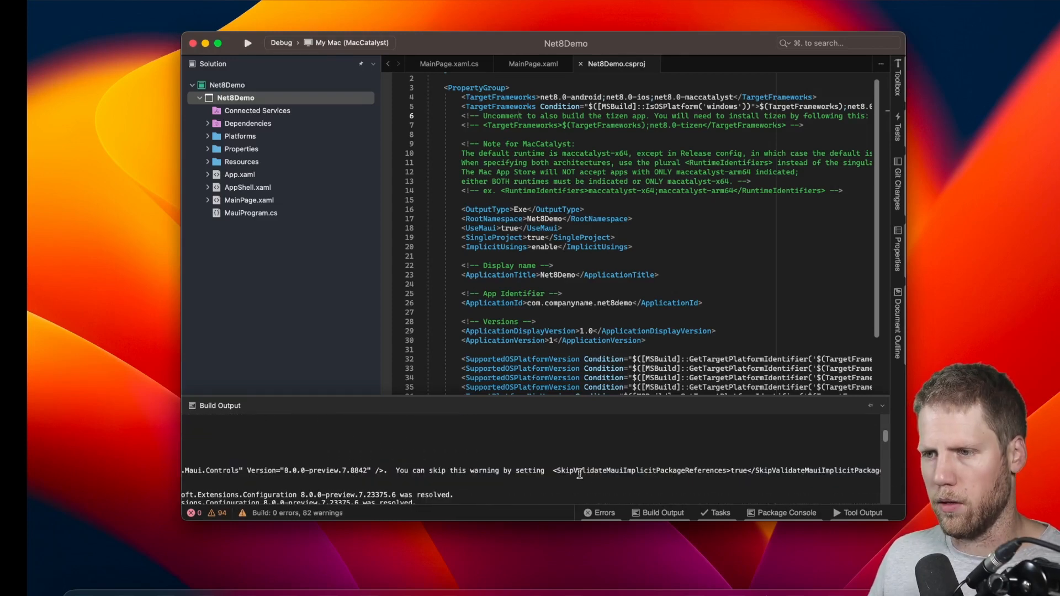
left_click_drag(549, 470, 865, 471)
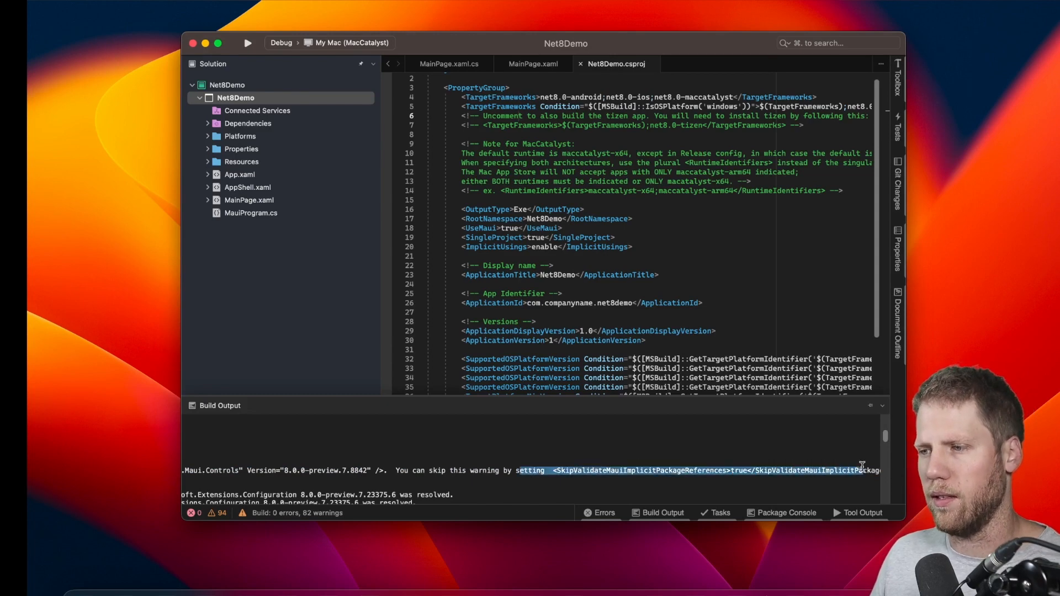